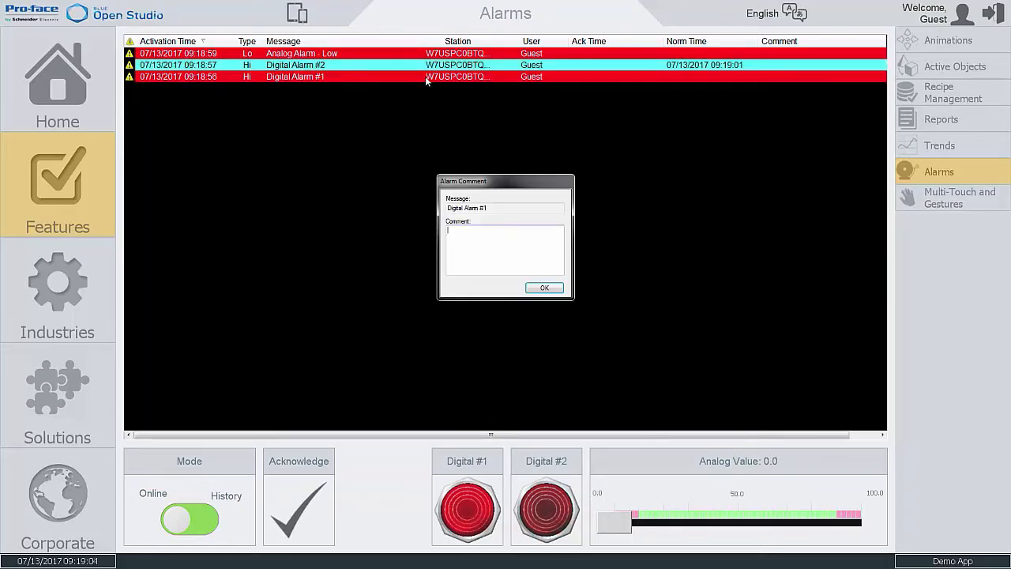
# Switch the runtime alarm list to History mode and browse the full alarm history
pyautogui.click(543, 288)
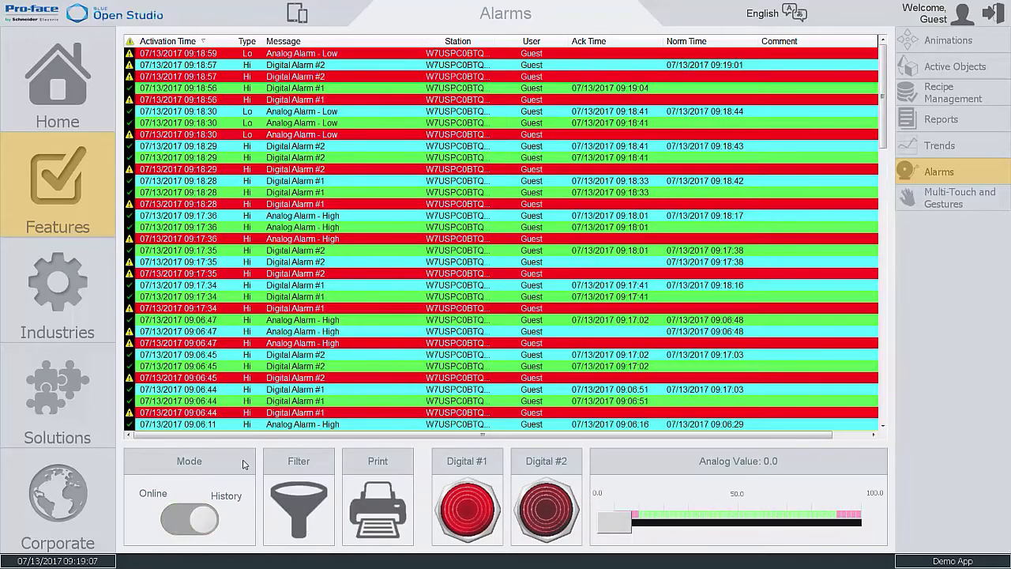
pyautogui.click(283, 41)
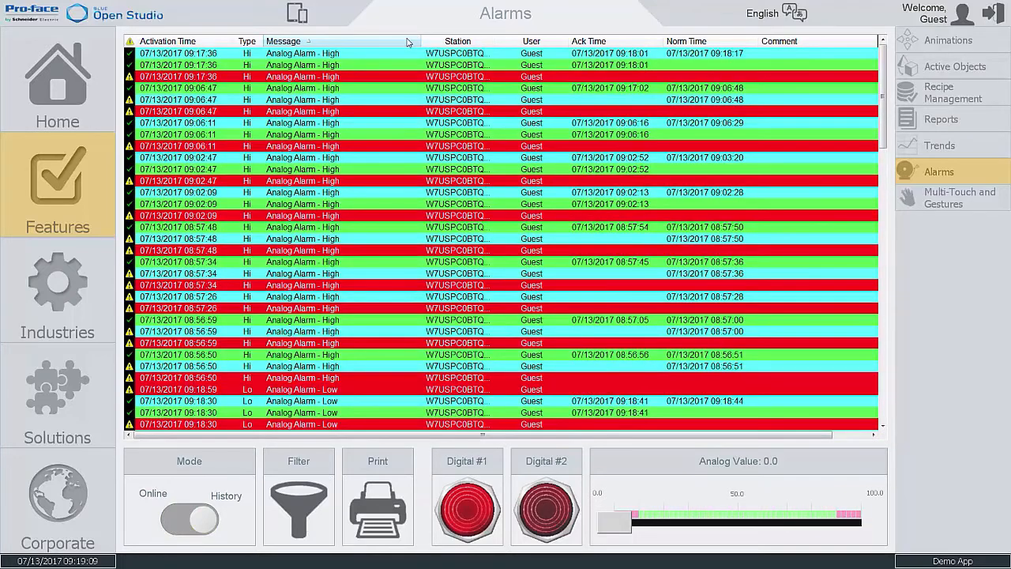
pyautogui.click(588, 41)
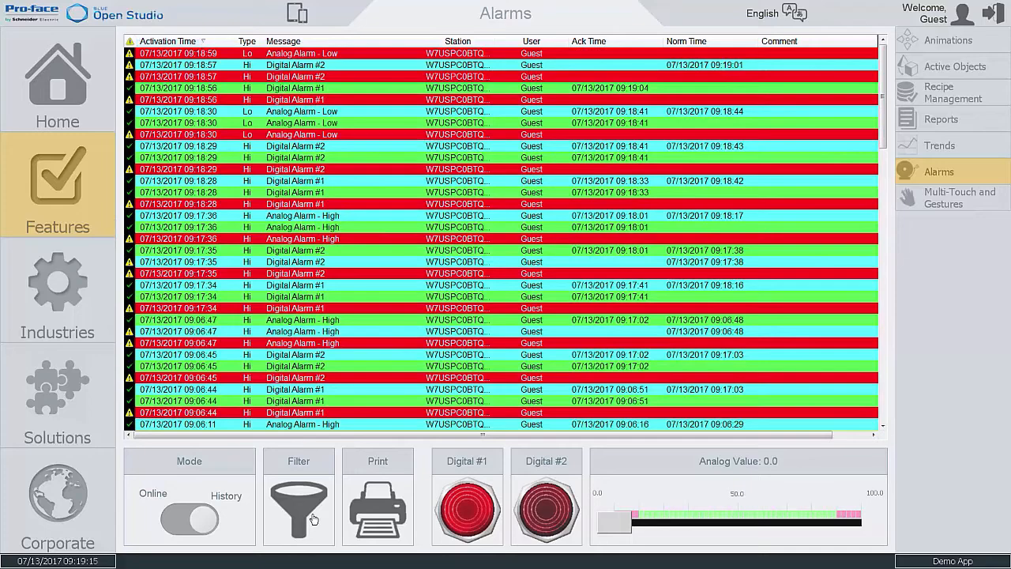
pyautogui.click(297, 508)
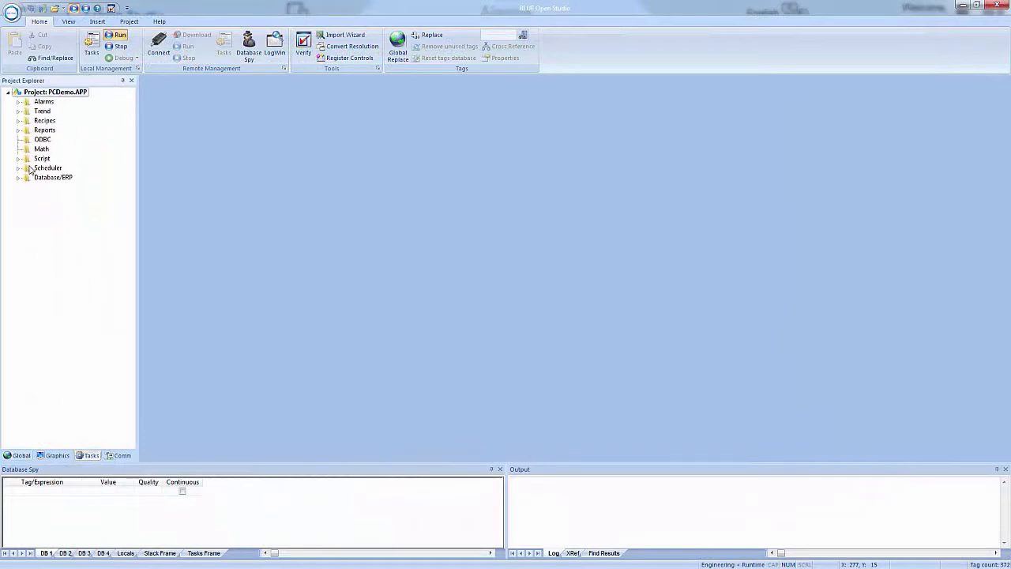
# Open the Alarms group sheet from Project Explorer and bring up its Email Settings
pyautogui.doubleClick(60, 111)
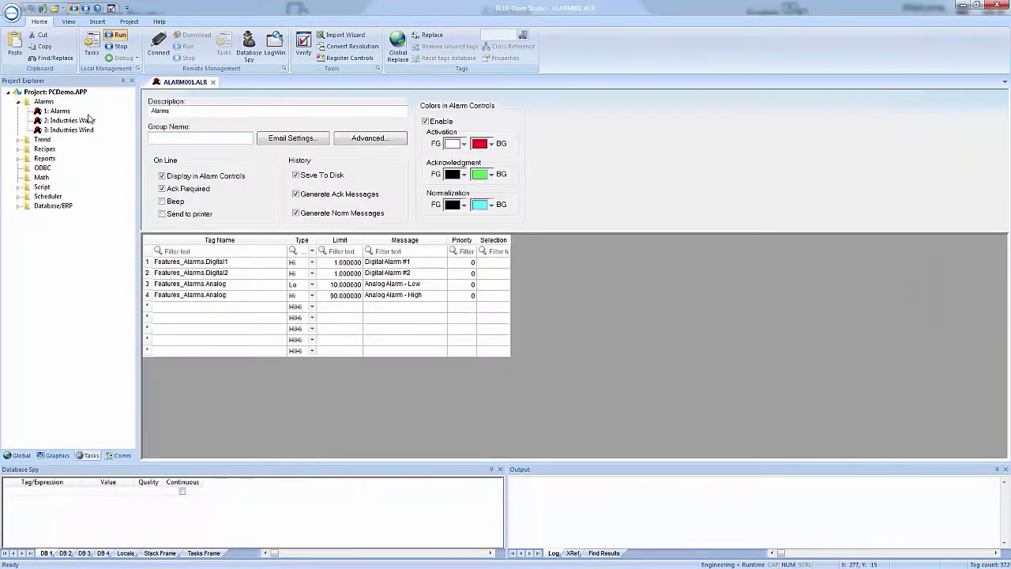
pyautogui.click(294, 137)
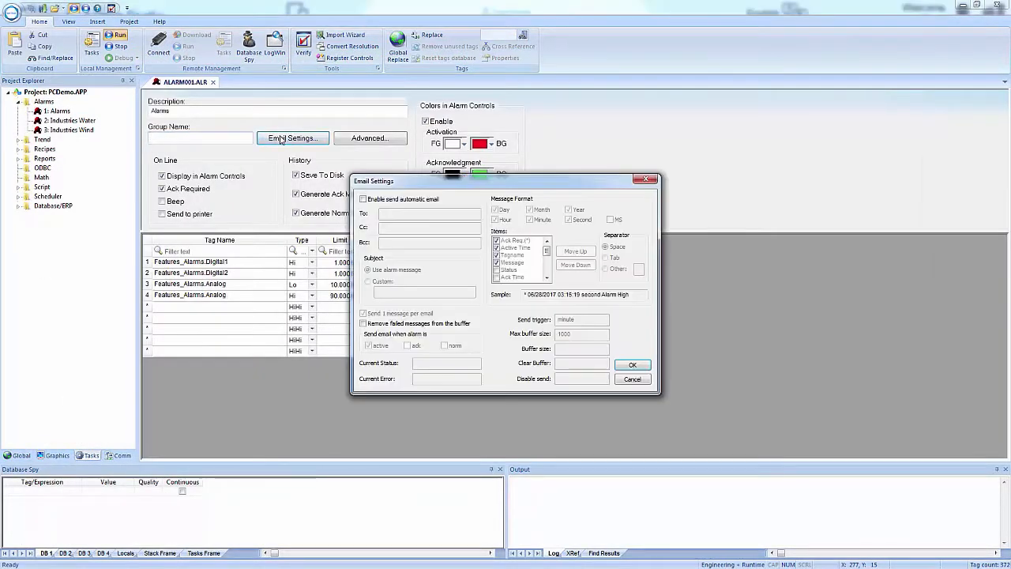
pyautogui.click(363, 199)
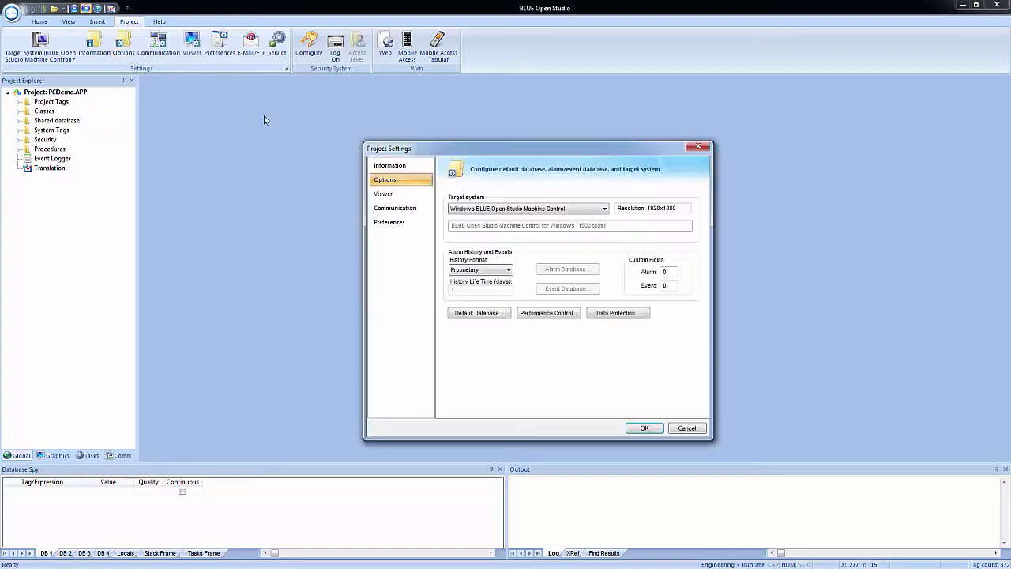
# Set History Life Time to 10 days, then show the Alarms groups under the Tasks view
pyautogui.write('10')
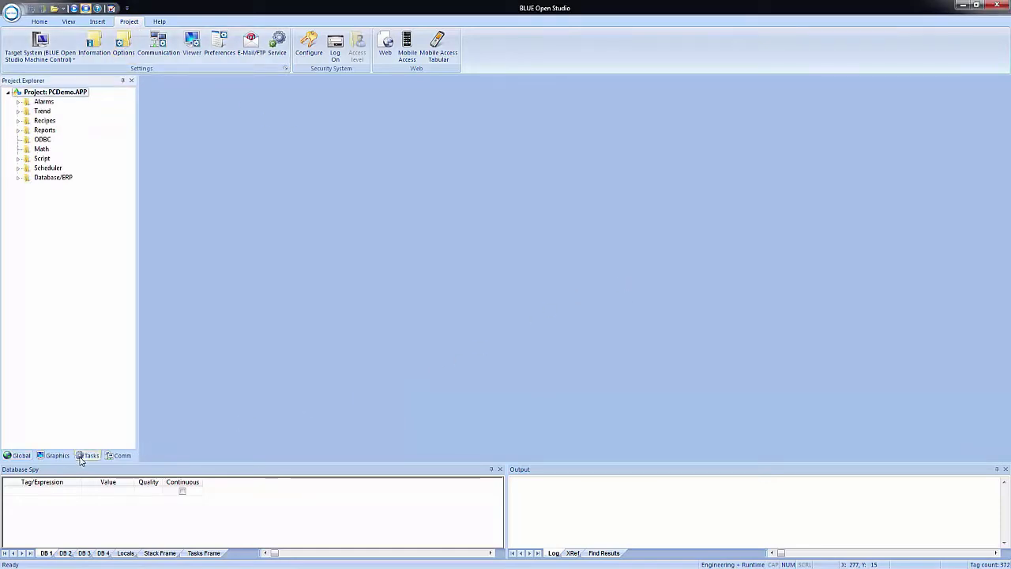
pyautogui.click(19, 101)
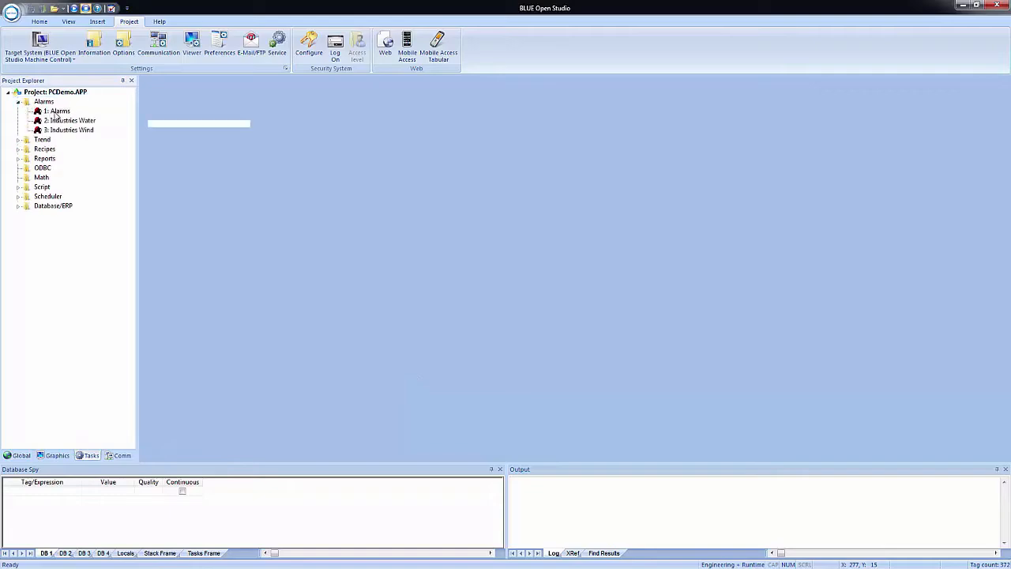
pyautogui.doubleClick(55, 111)
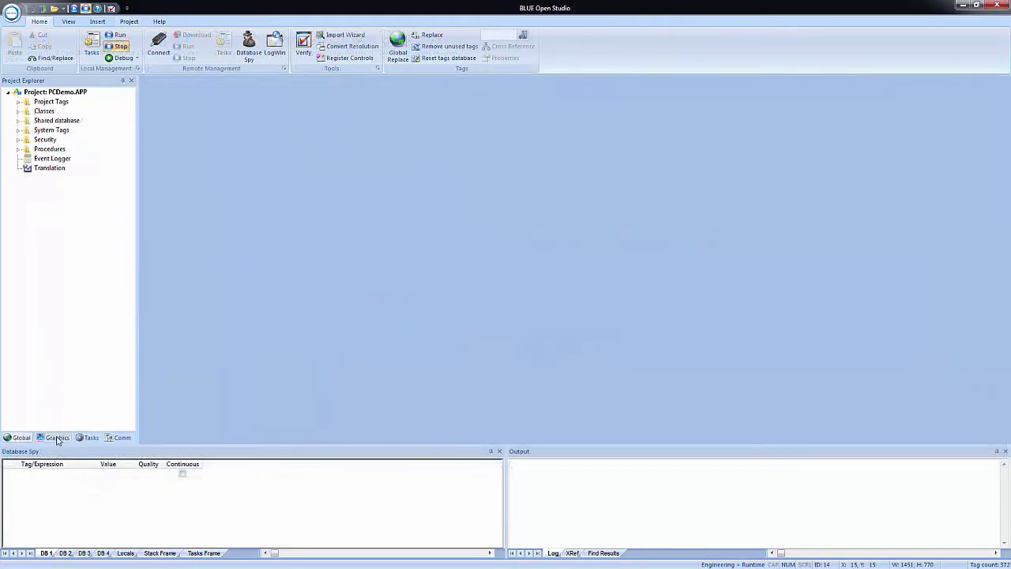
# Open the Features_Alarms screen from the Graphics tab for its alarm object settings
pyautogui.click(56, 436)
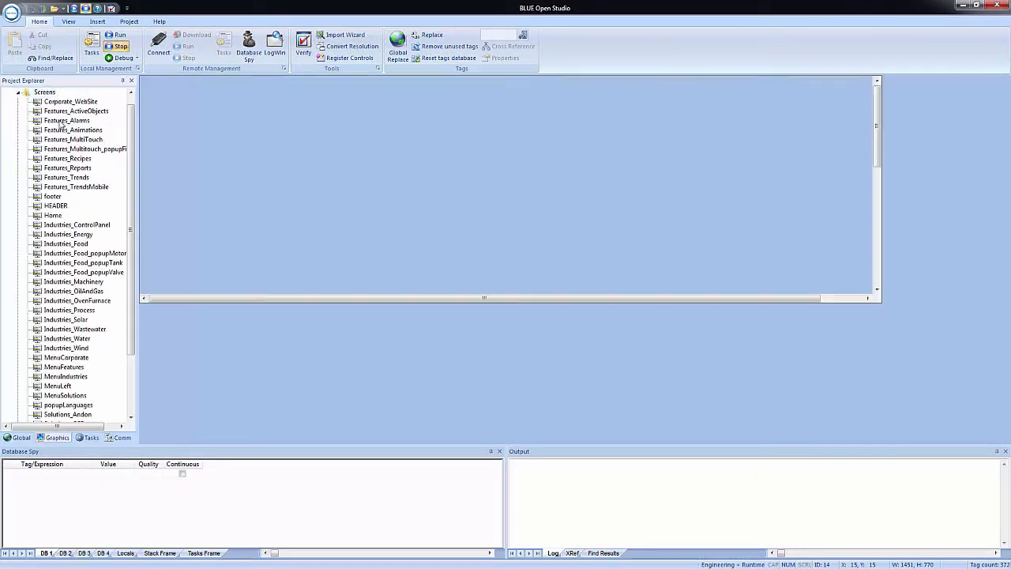
pyautogui.doubleClick(66, 120)
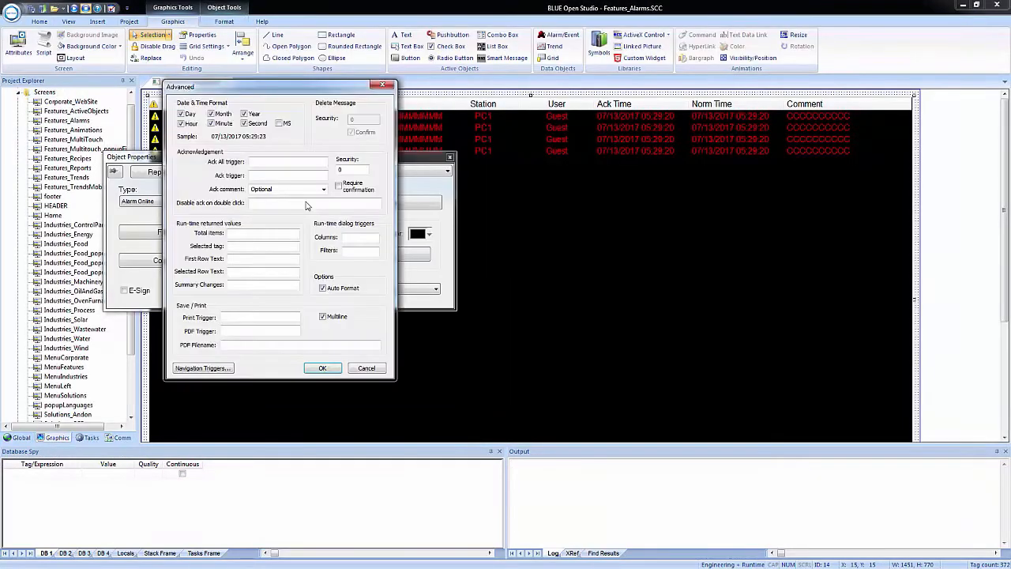